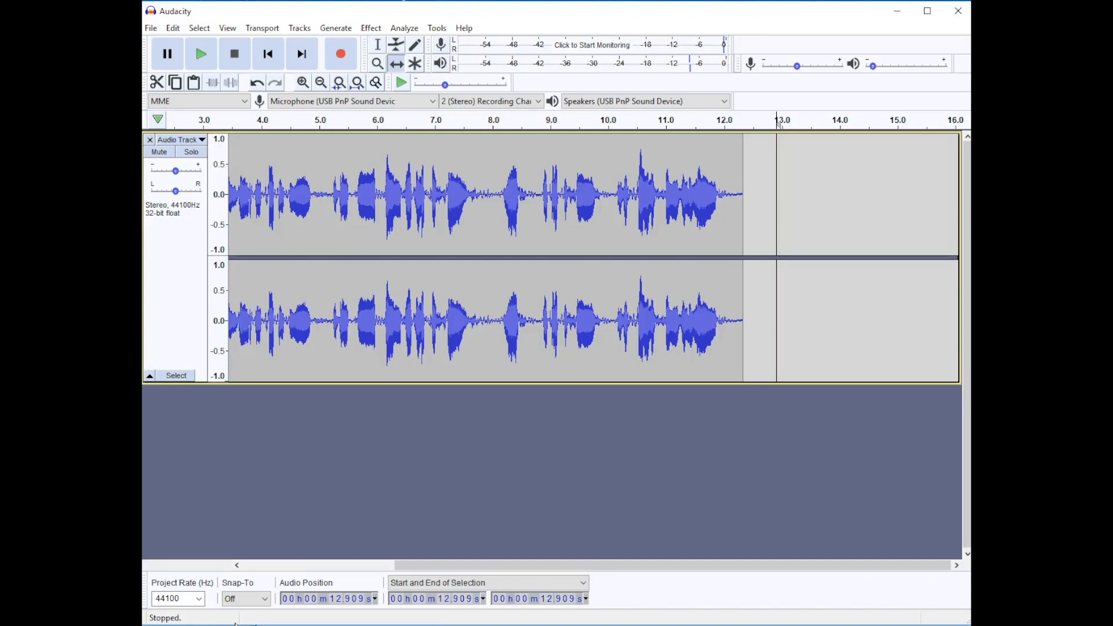
mouse_move(274, 569)
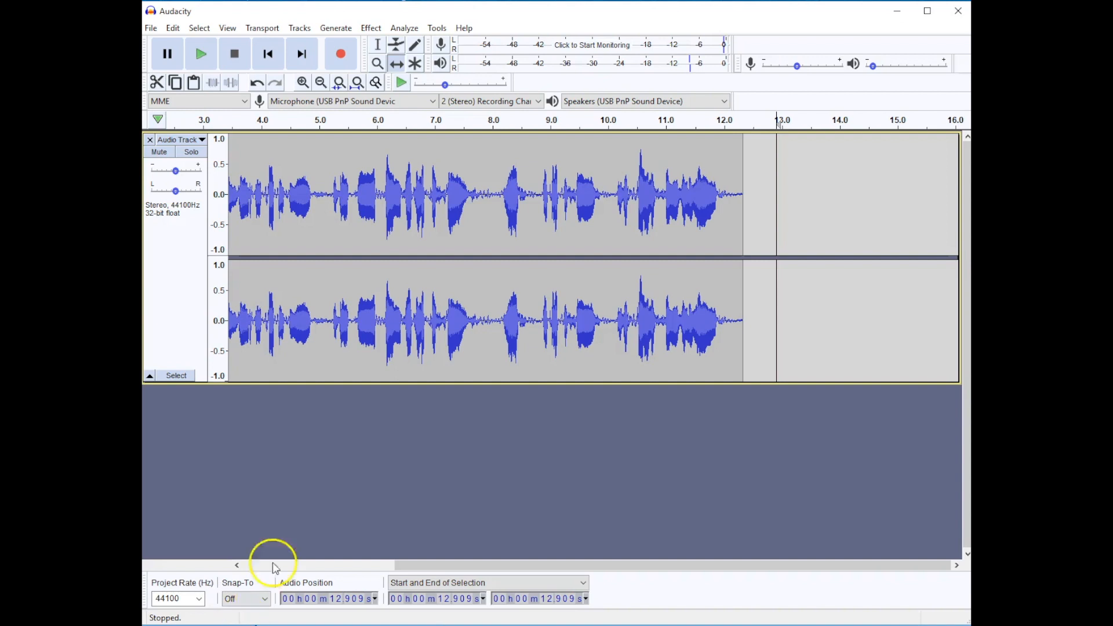
mouse_move(289, 228)
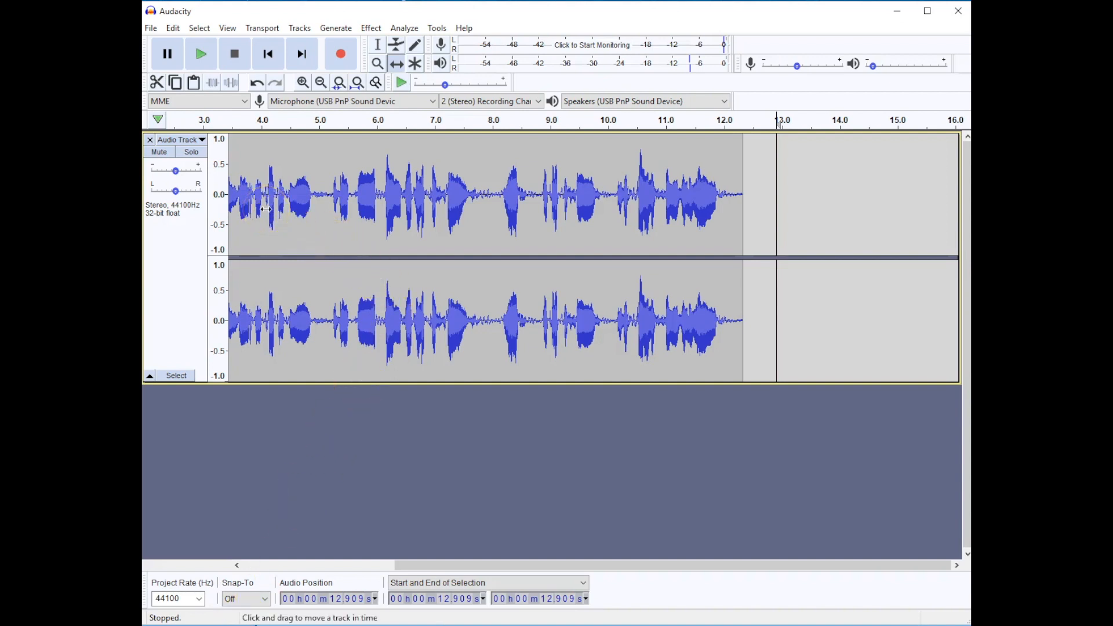
Open the File menu to reach the Import options
click(151, 28)
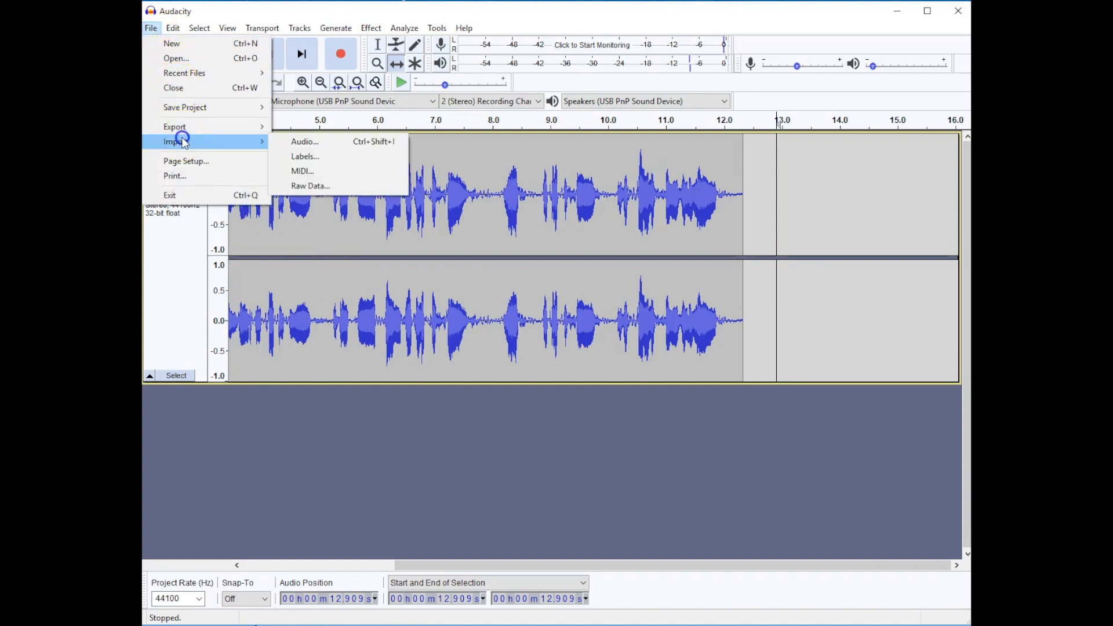
Import the Moments audio file as a second track
click(304, 140)
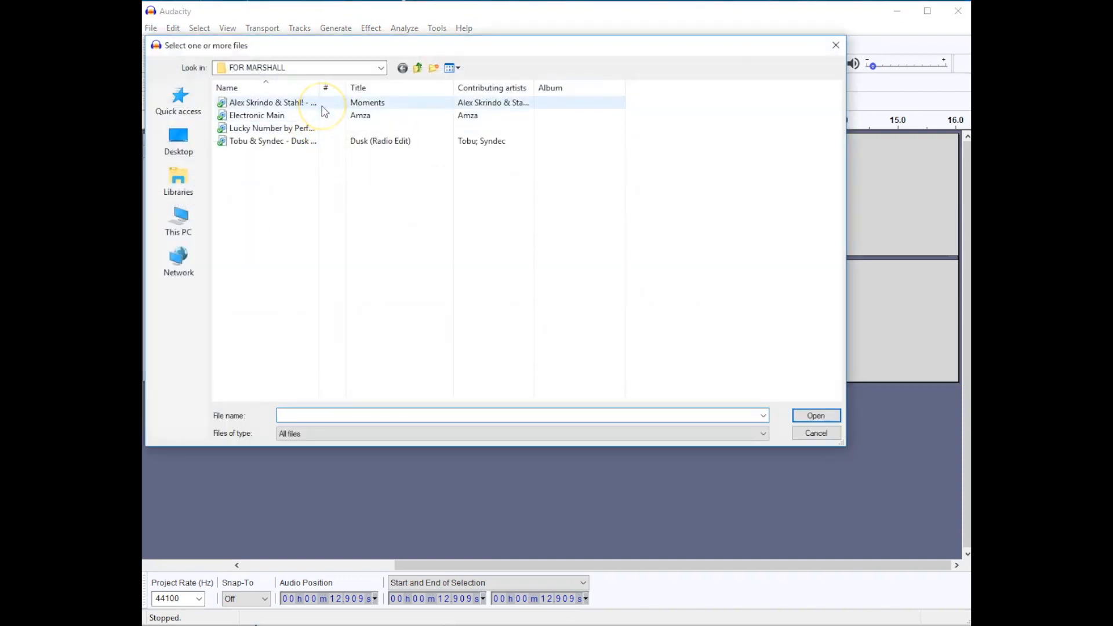
click(268, 102)
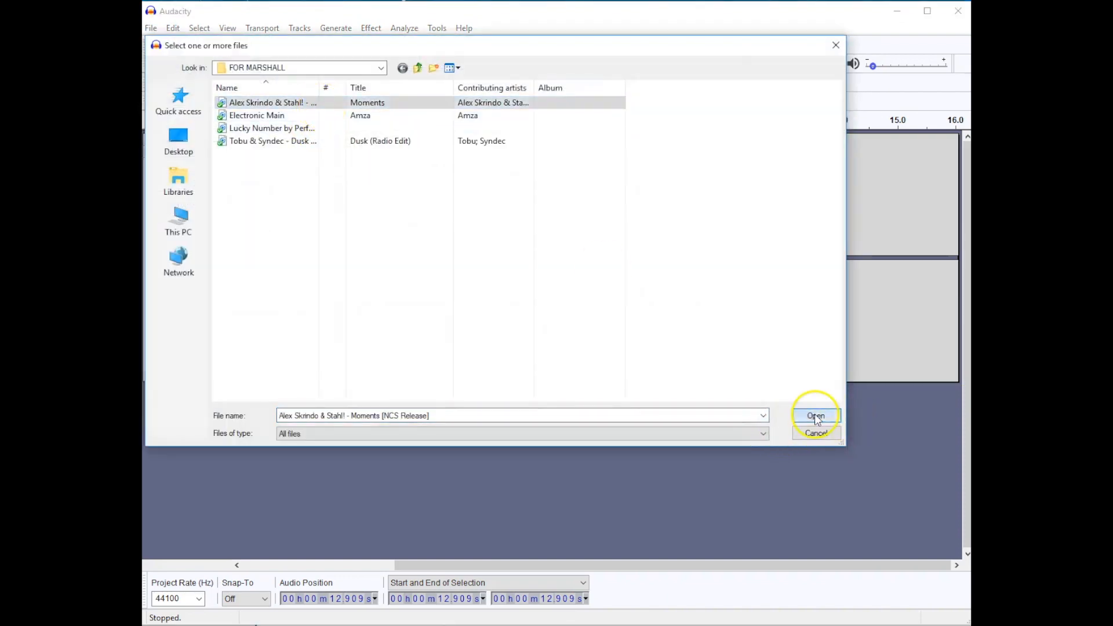
click(815, 414)
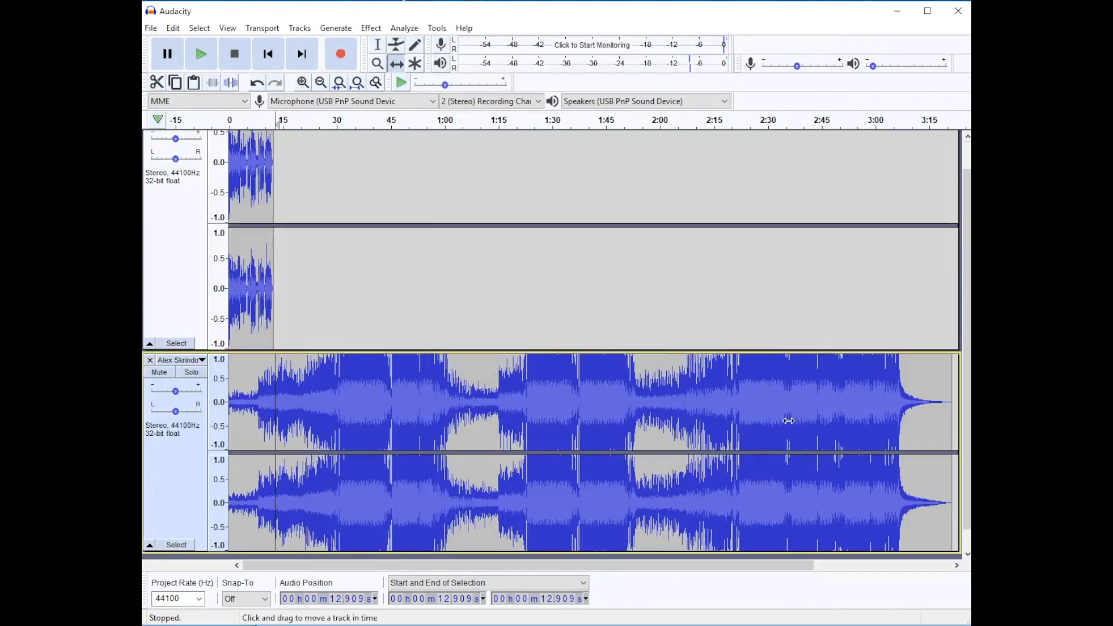
mouse_move(307, 257)
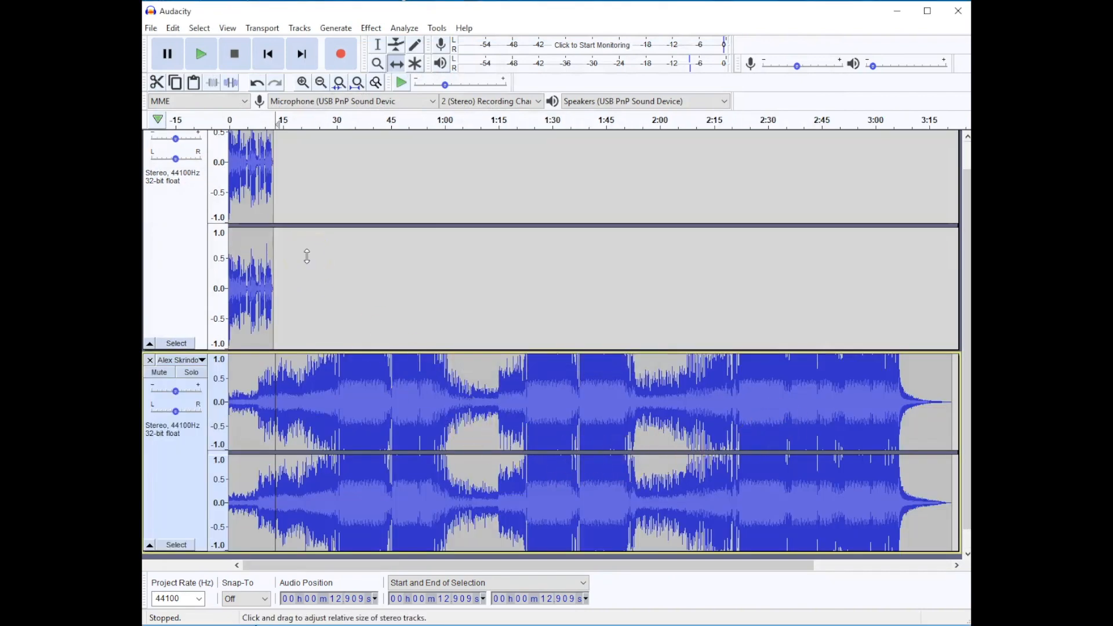
mouse_move(336, 383)
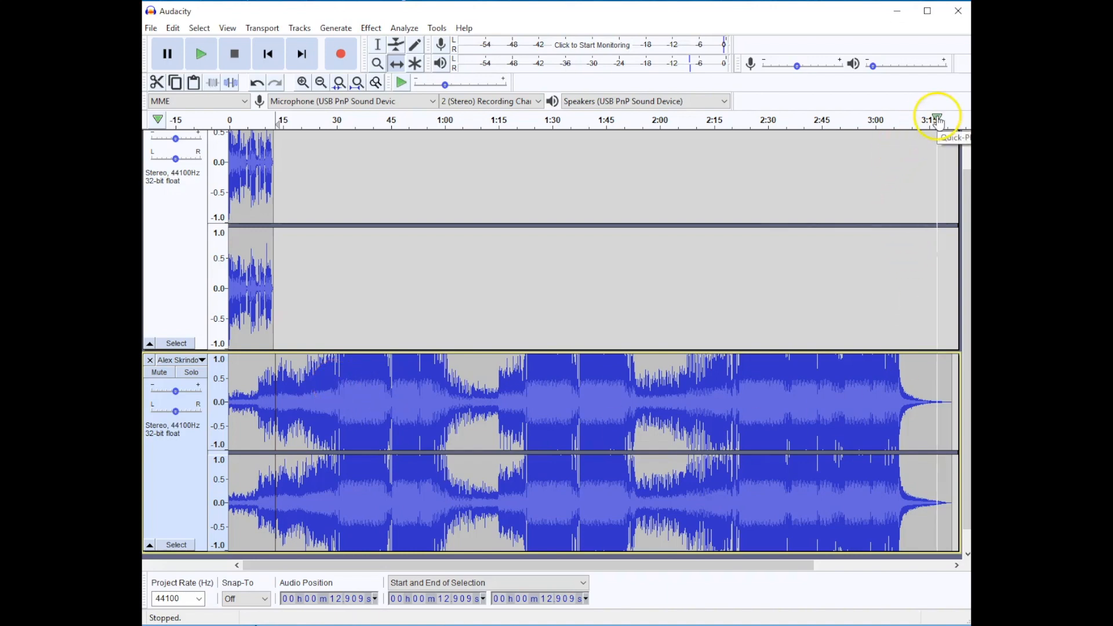
mouse_move(955, 124)
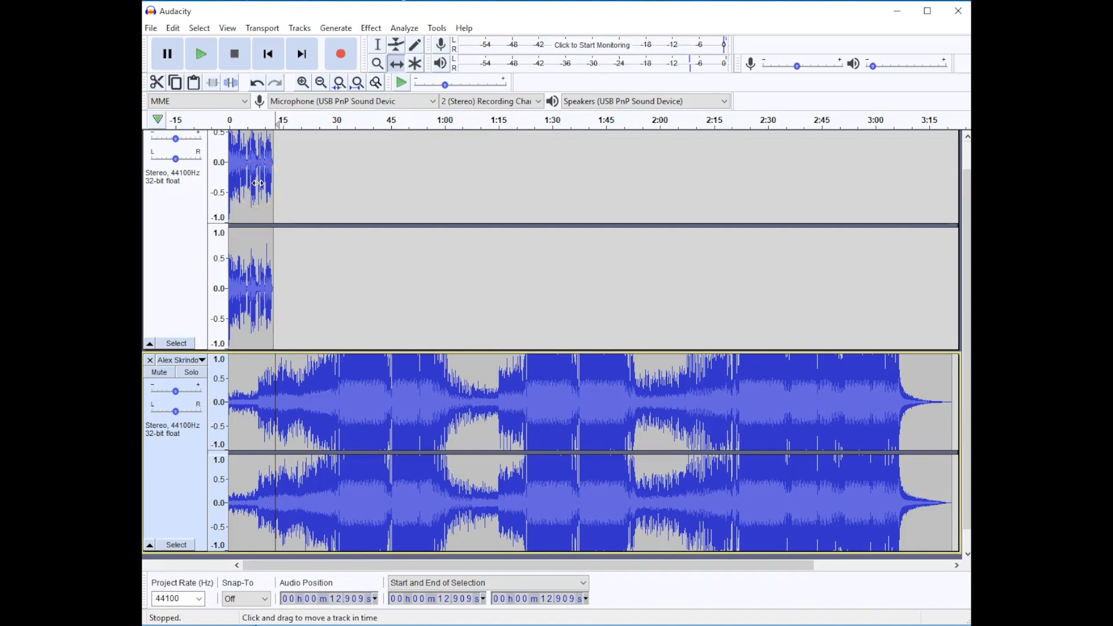
Switch to the Selection Tool for selecting audio ranges
click(378, 45)
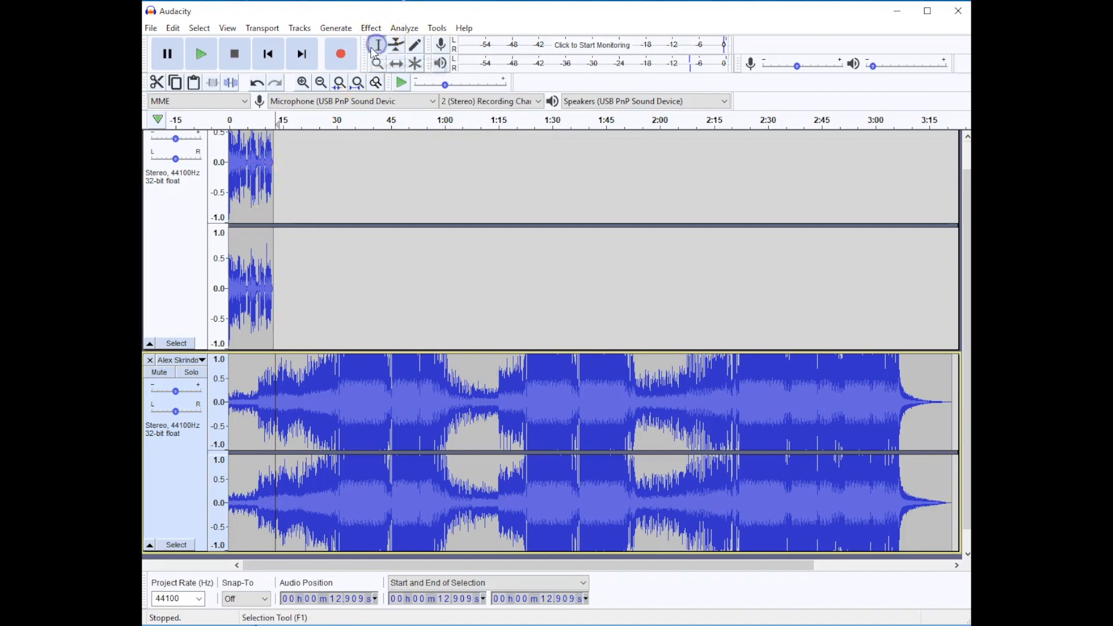
mouse_move(789, 371)
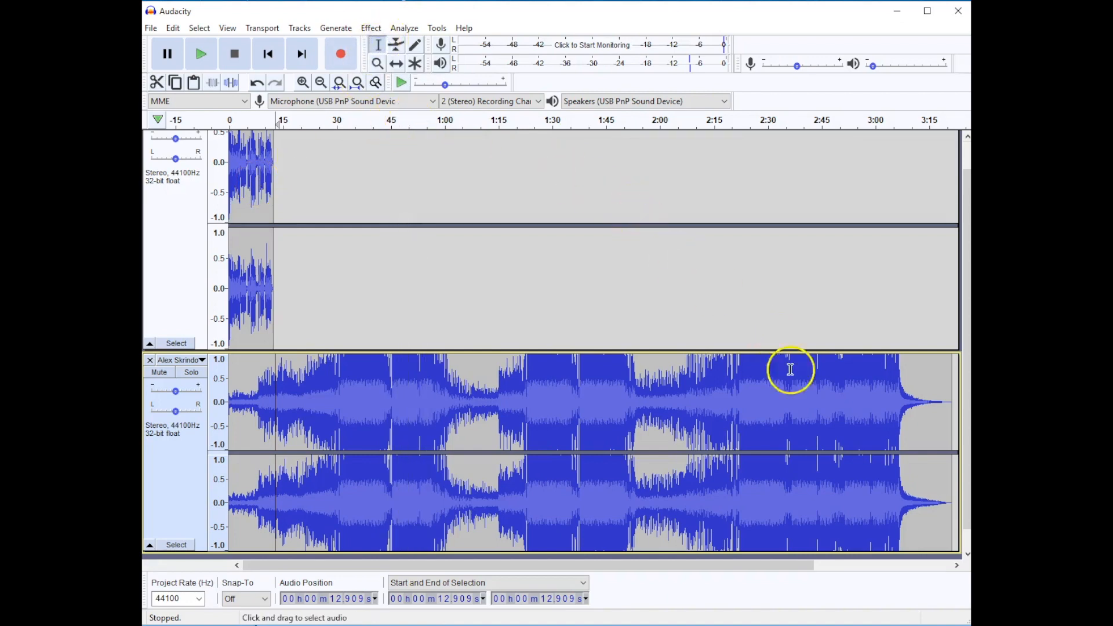
mouse_move(744, 408)
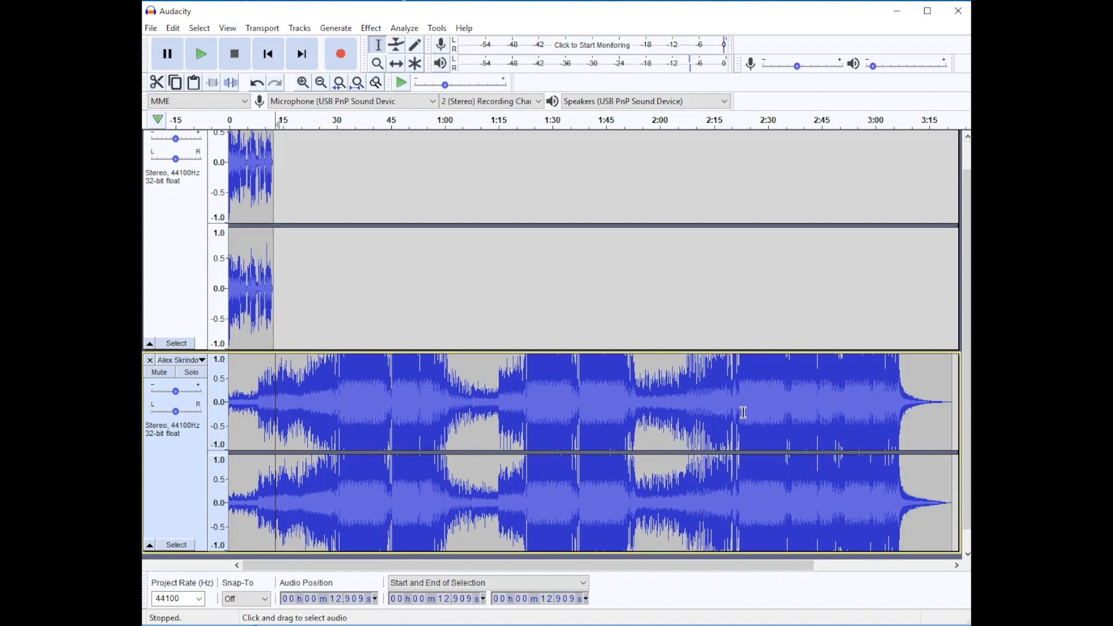
Select the music after about 34 seconds to trim it off
click(745, 413)
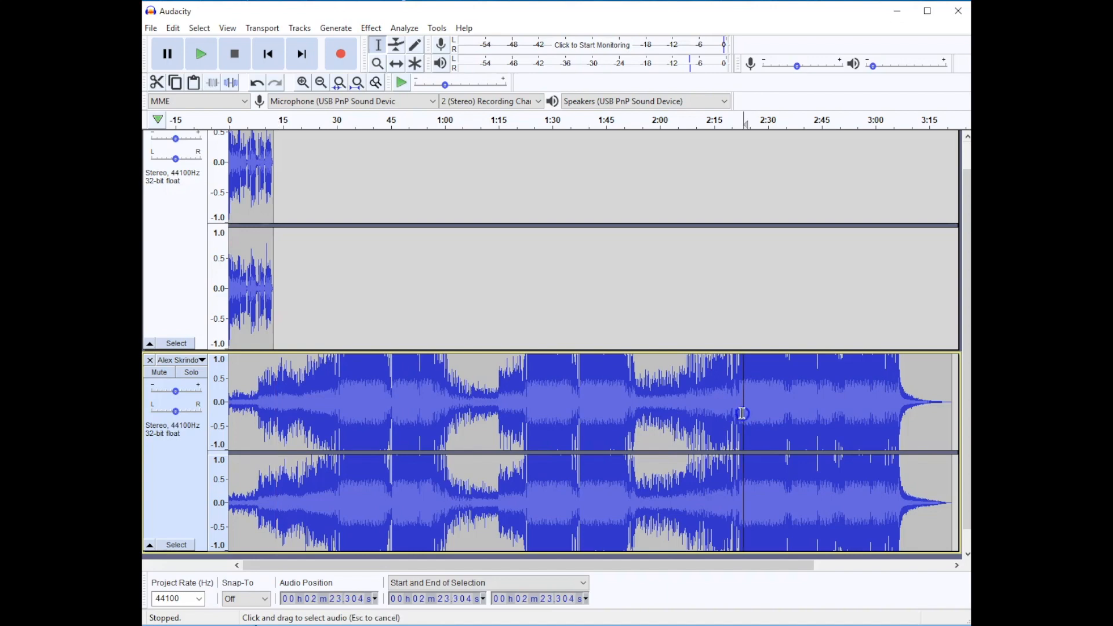
click(230, 416)
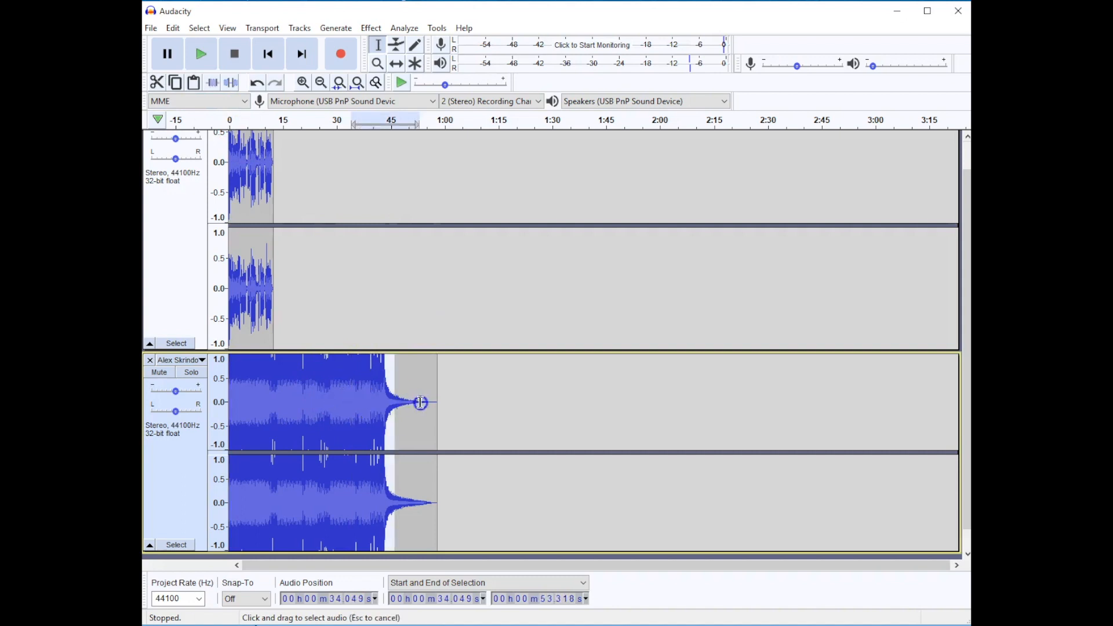
drag(420, 402, 437, 402)
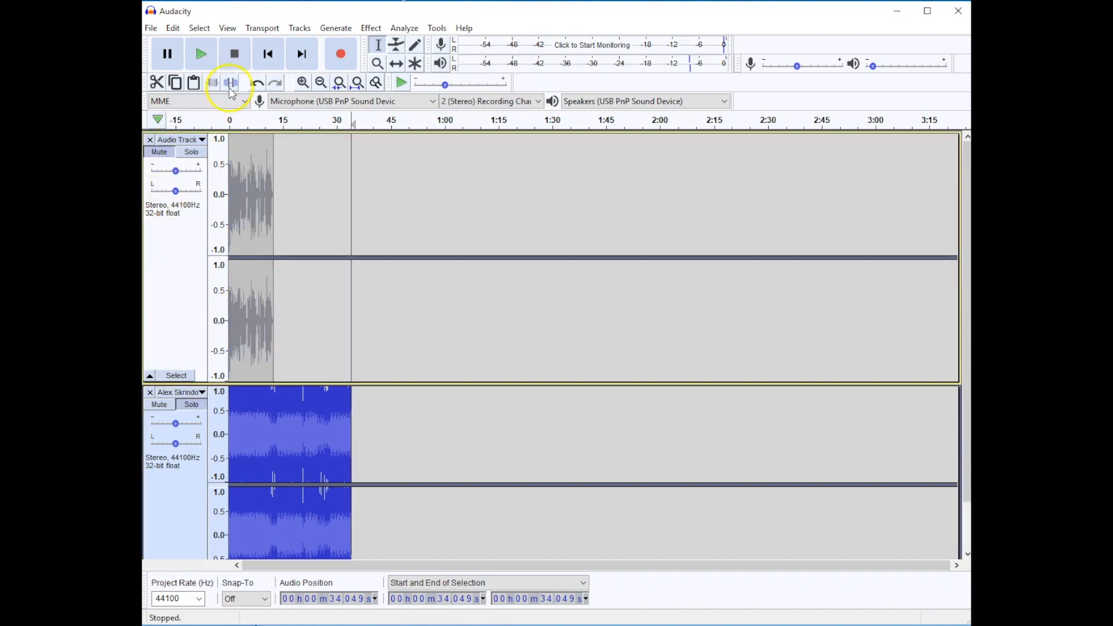
click(201, 53)
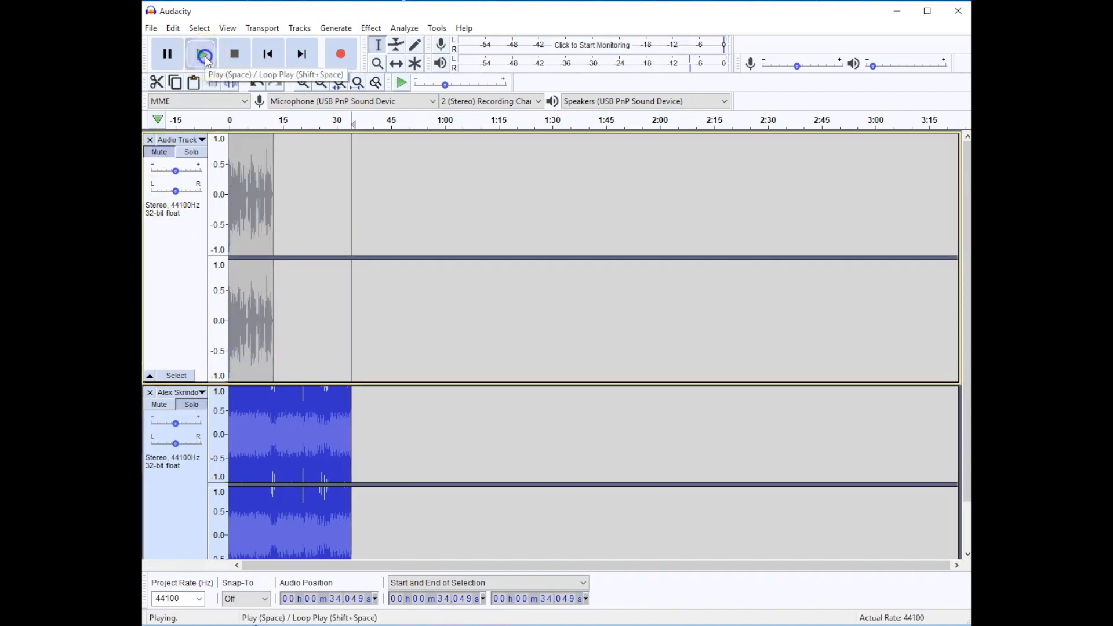
click(235, 53)
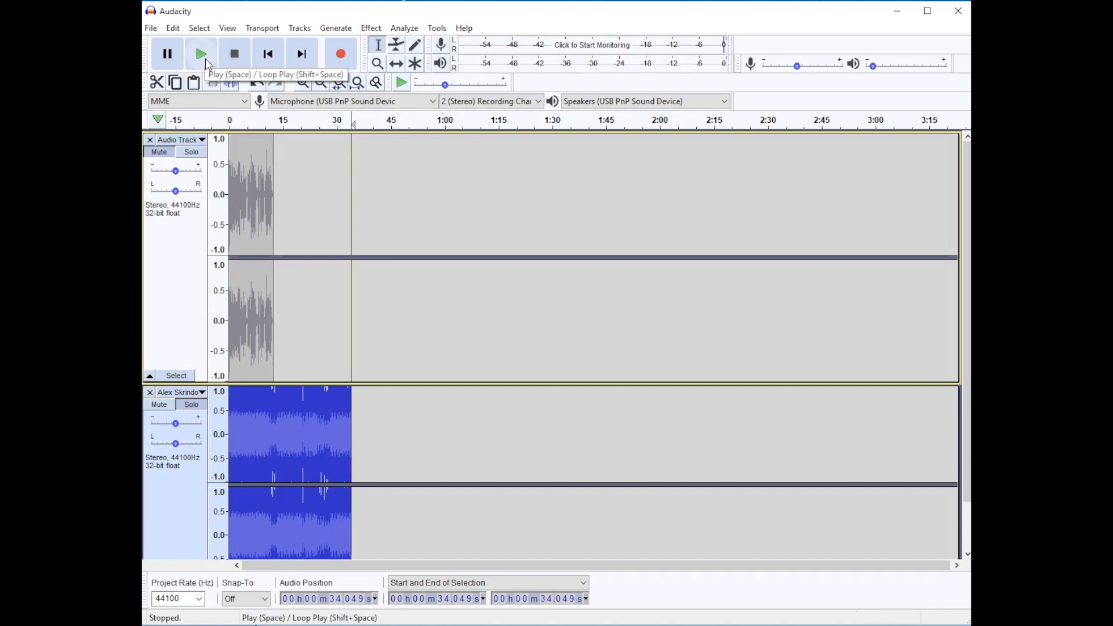
click(200, 53)
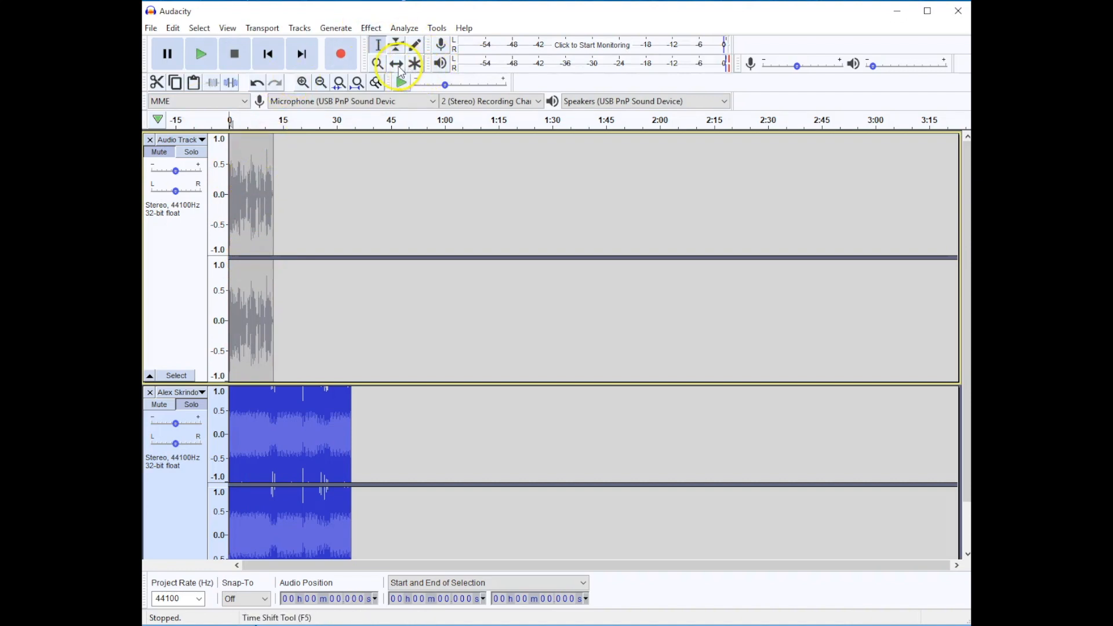
Shift the voice later, fade in the music's first 7 seconds, and unmute the voice
click(397, 63)
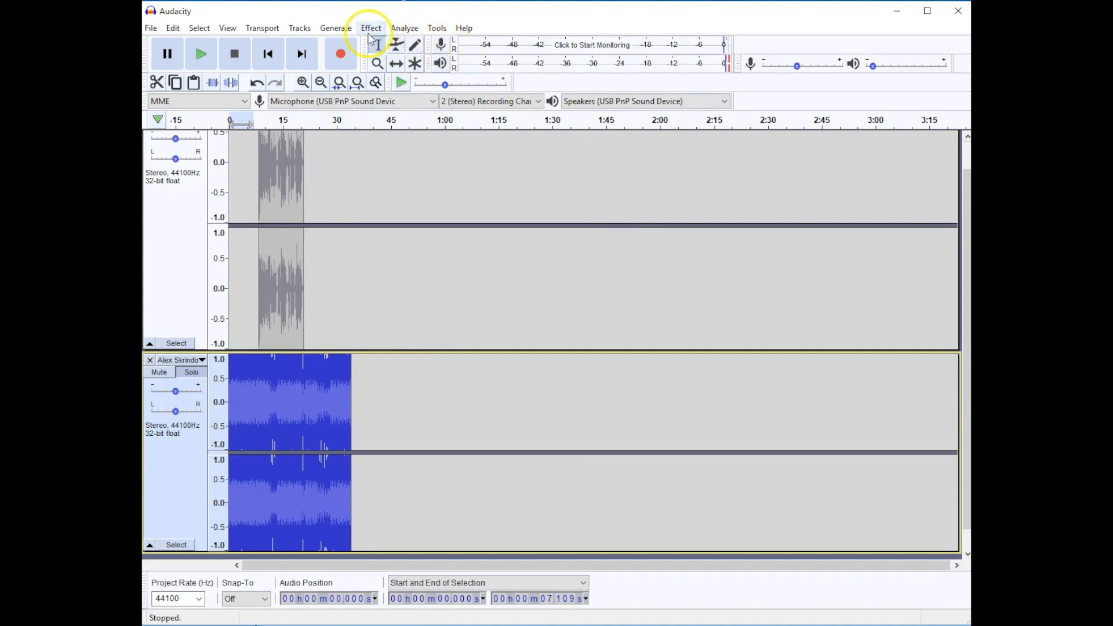
click(371, 28)
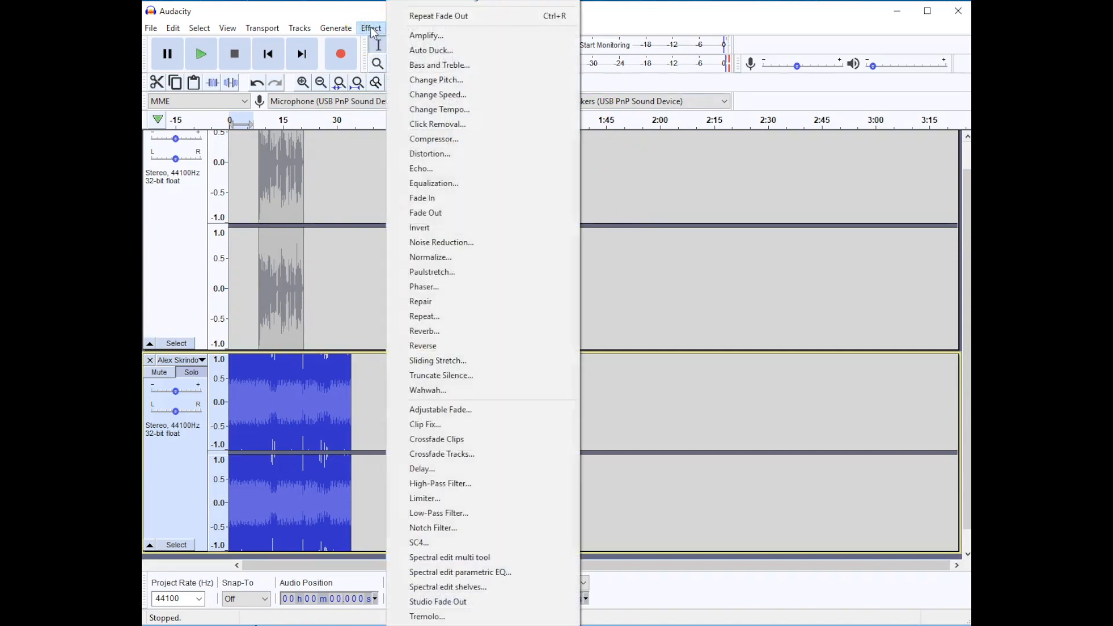
click(422, 197)
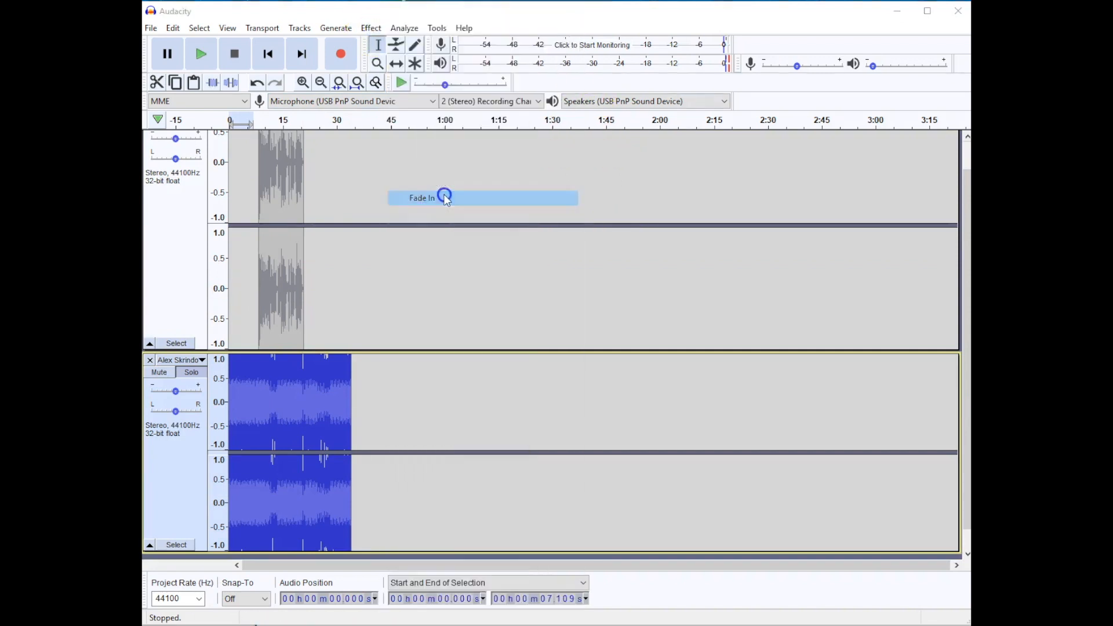
click(444, 197)
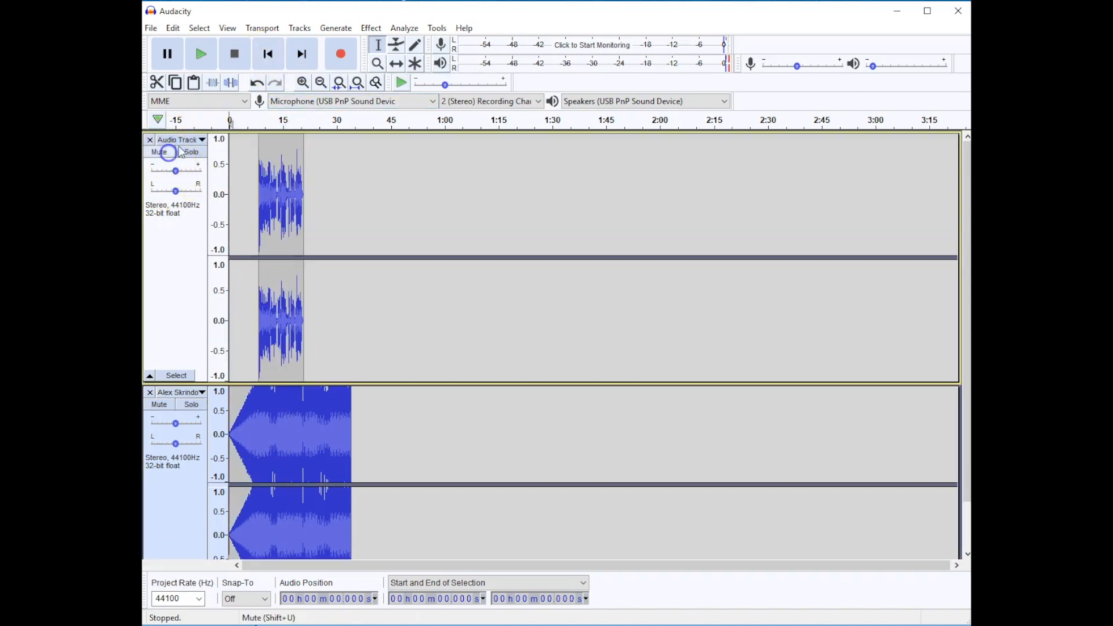
Play the mix and lower the Moments track's gain slider
click(201, 53)
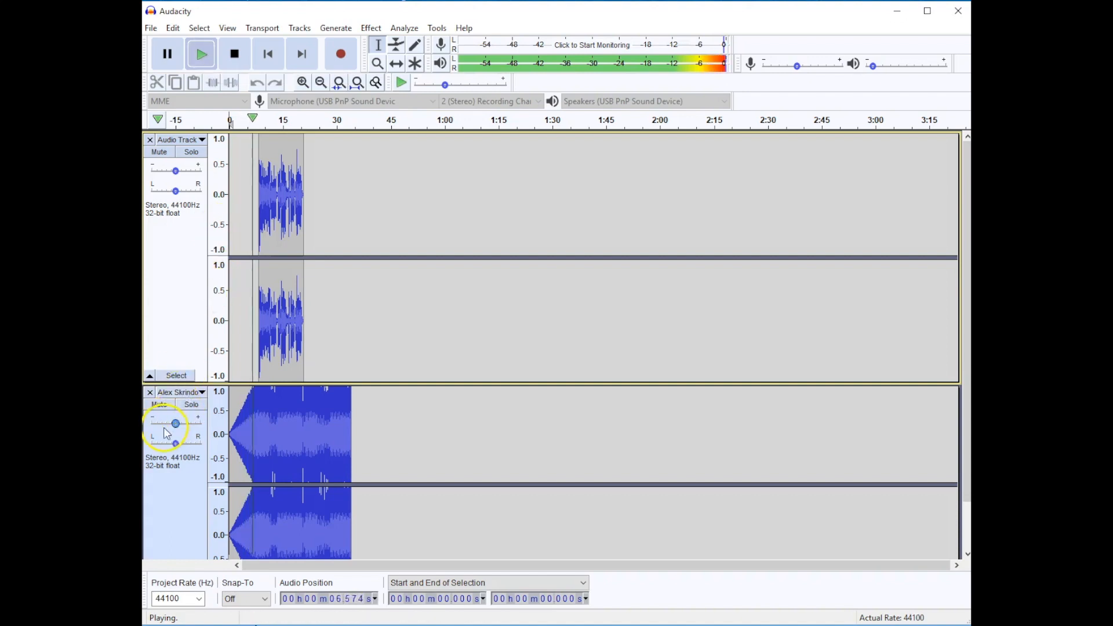
drag(175, 424, 155, 423)
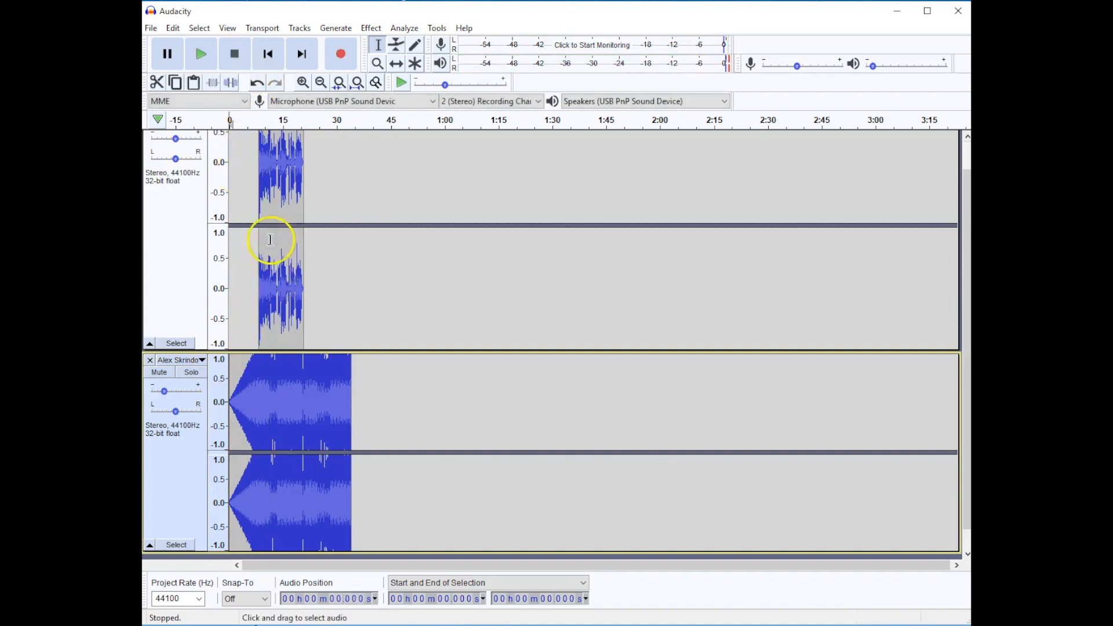
Select the music from about 20.75 s to its end for a fade-out
click(303, 374)
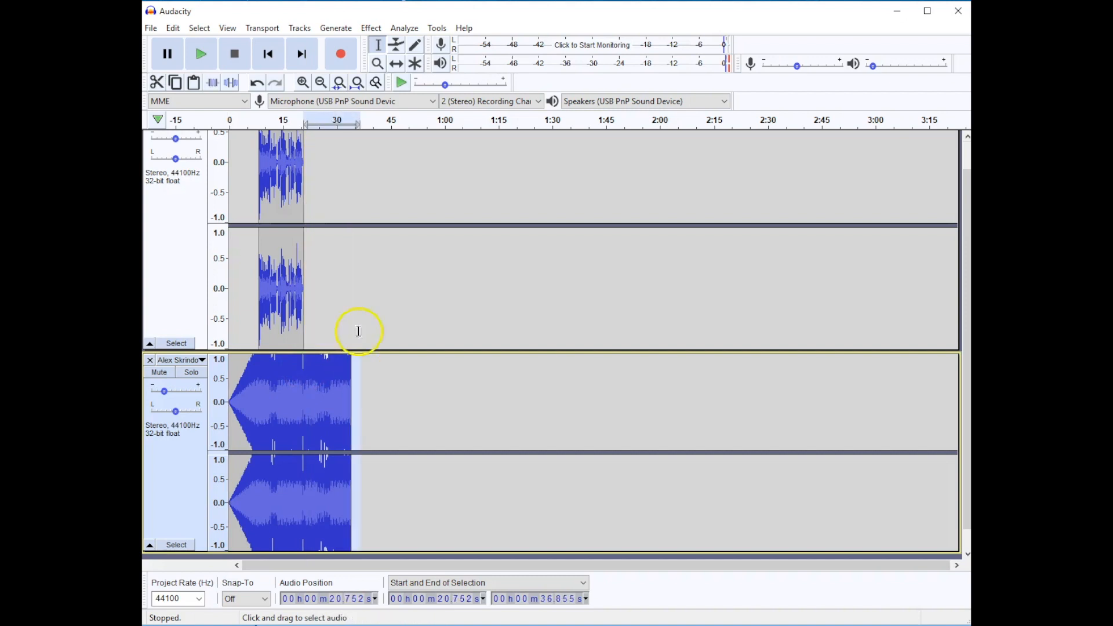
mouse_move(371, 28)
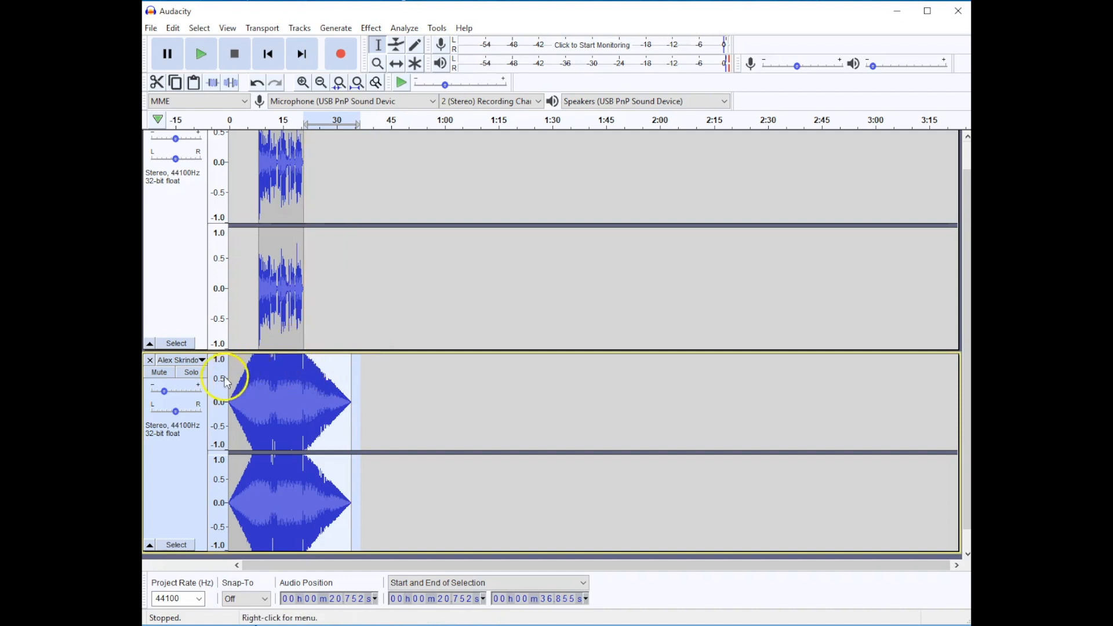
click(291, 401)
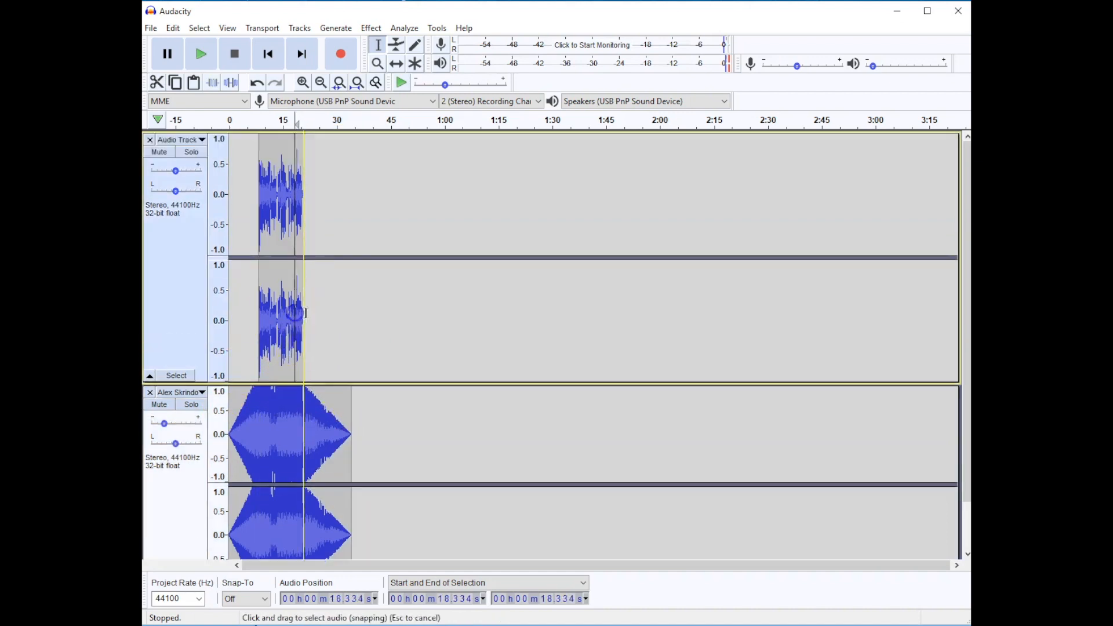
click(201, 53)
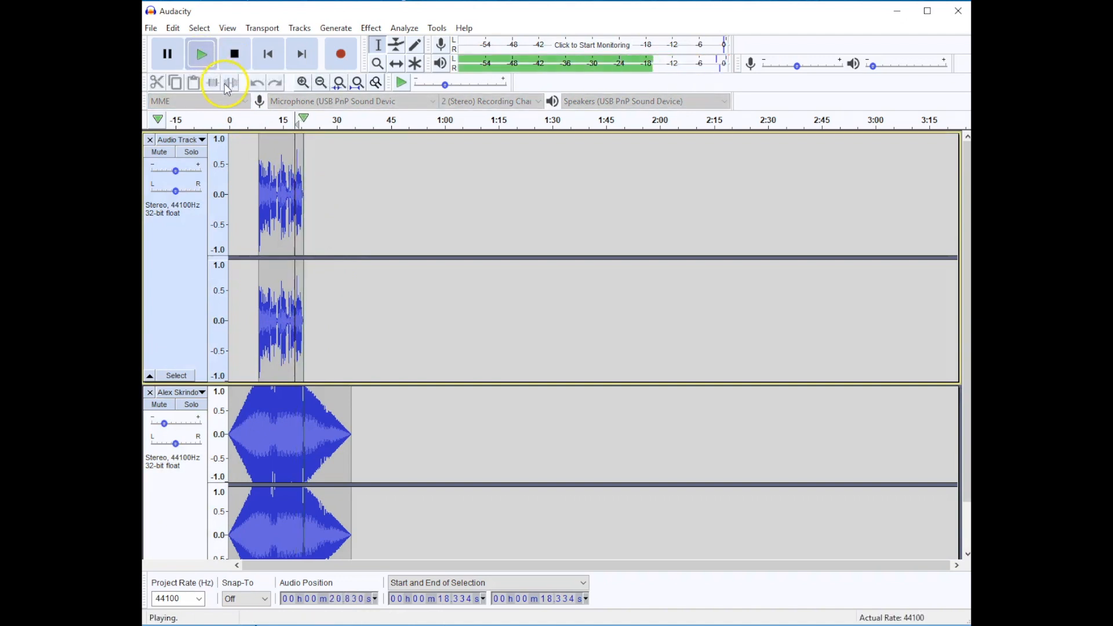
mouse_move(565, 384)
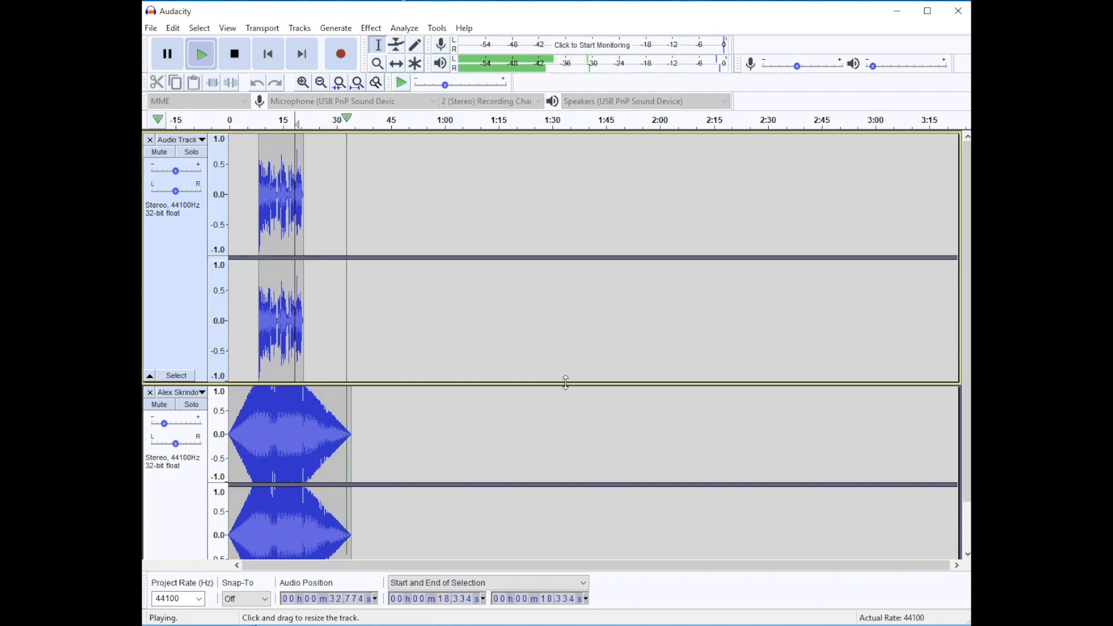
click(234, 53)
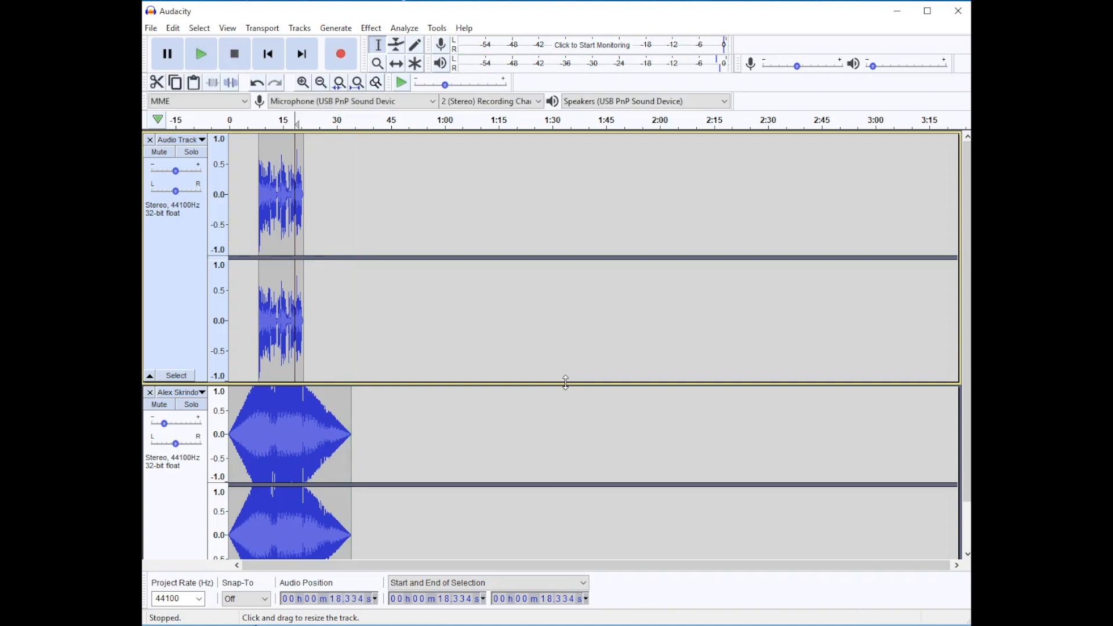